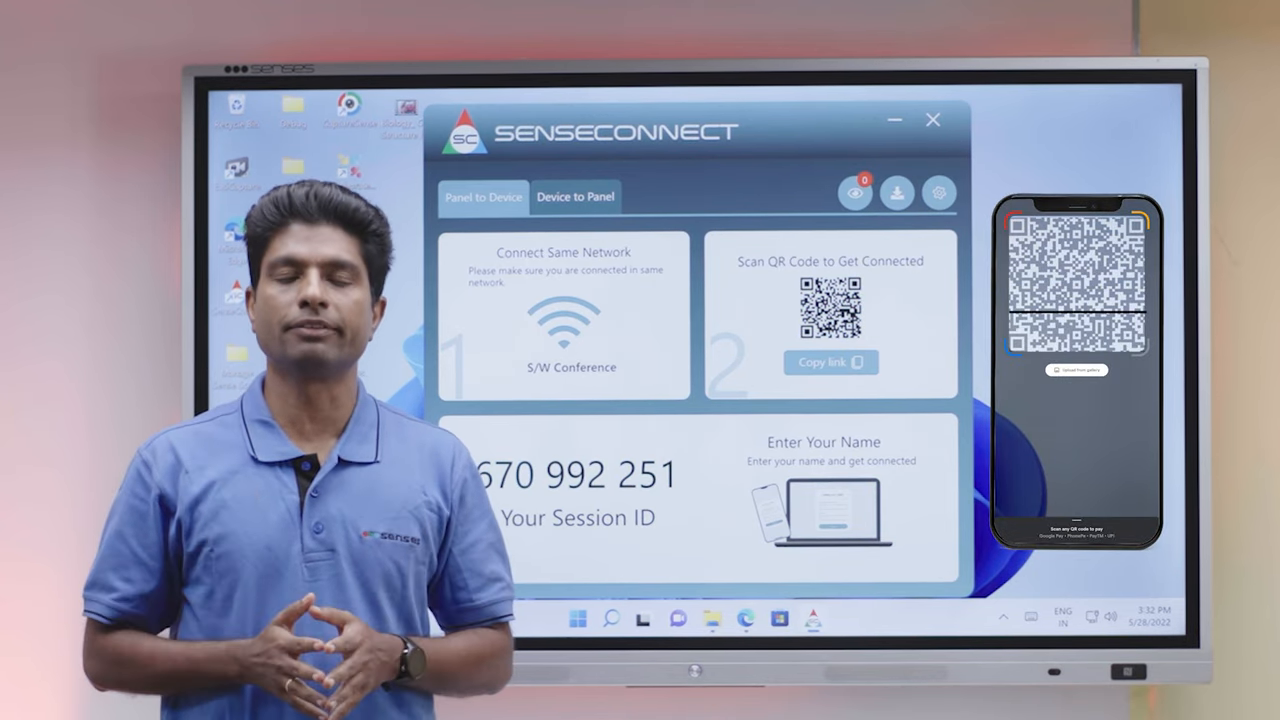
Open the whiteboard's Main Menu Config from Settings > Options, showing both side menus and the tool list
click(933, 119)
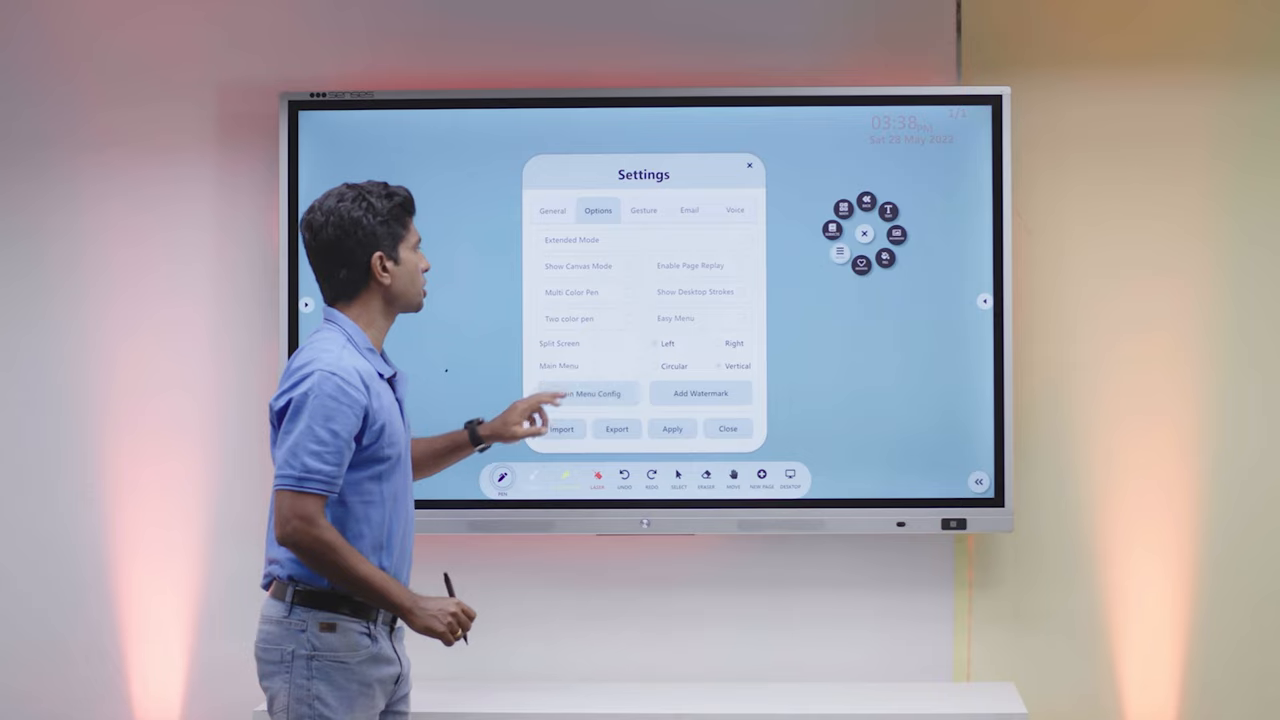
click(581, 394)
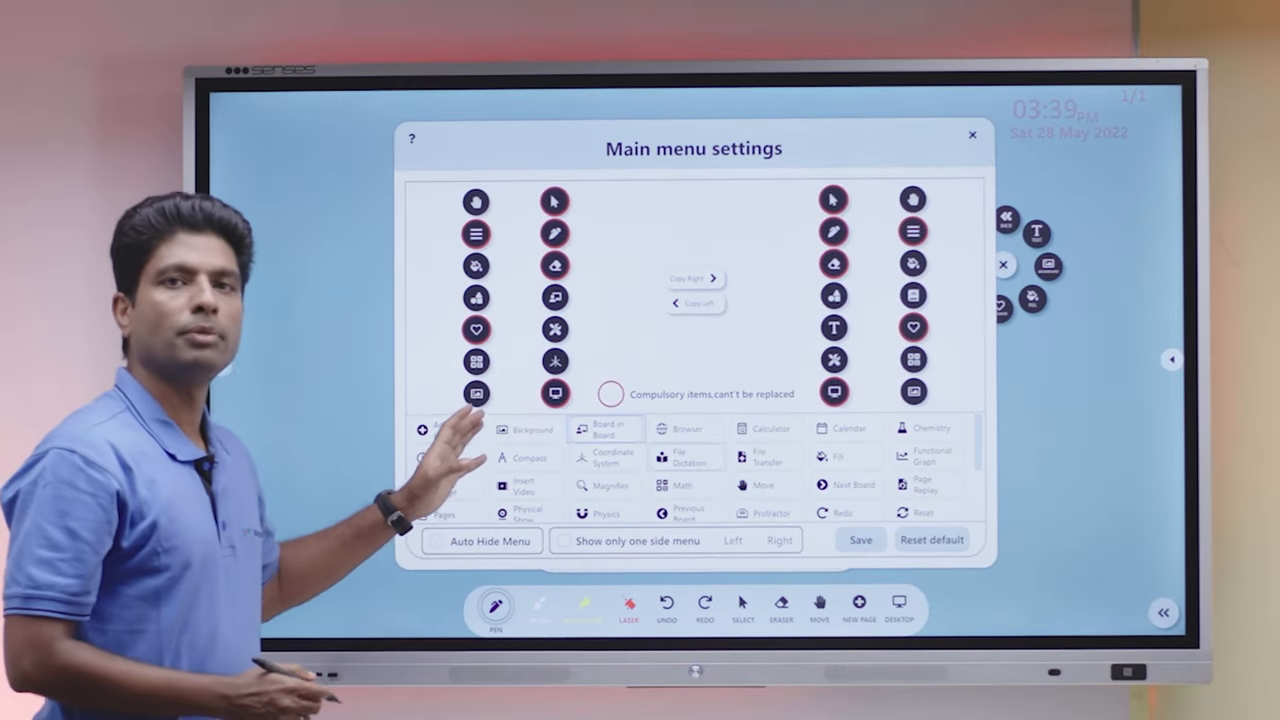